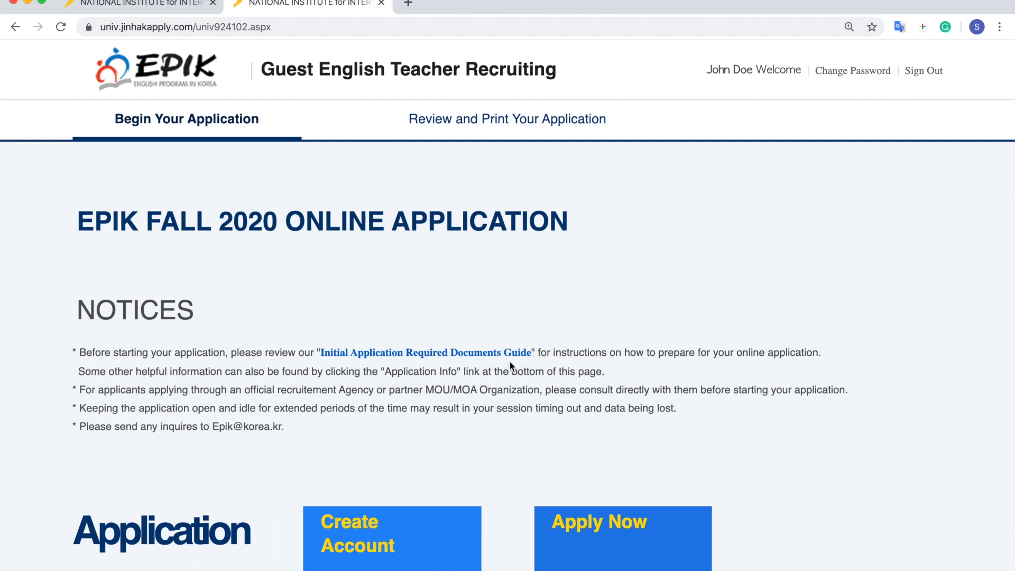
mouse_move(110, 251)
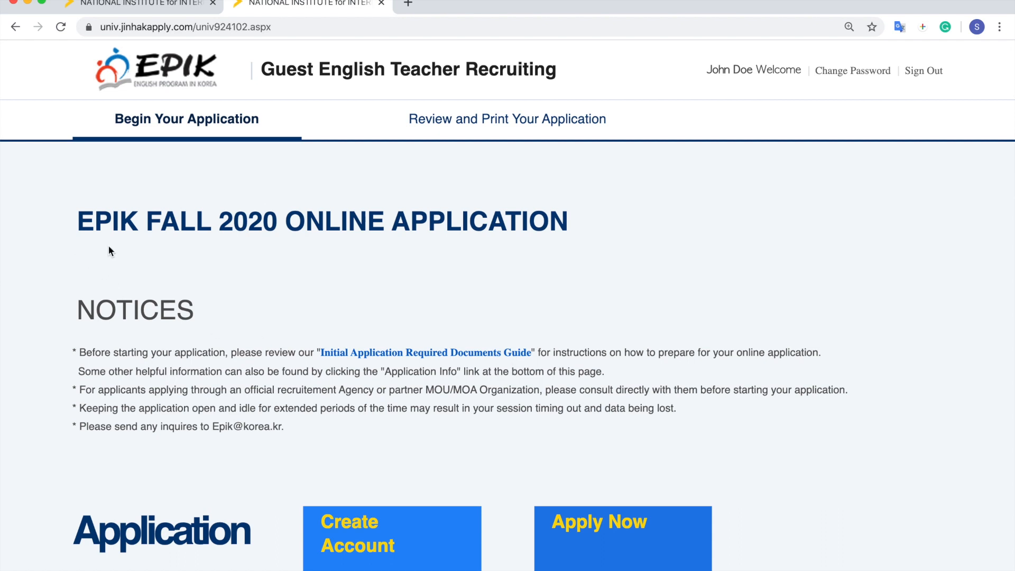
mouse_move(554, 251)
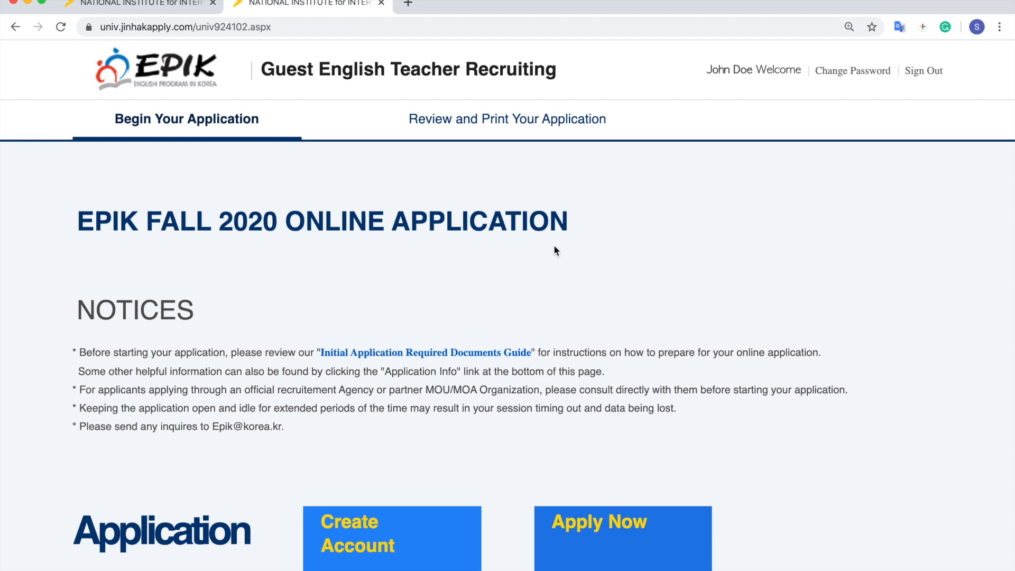
mouse_move(562, 251)
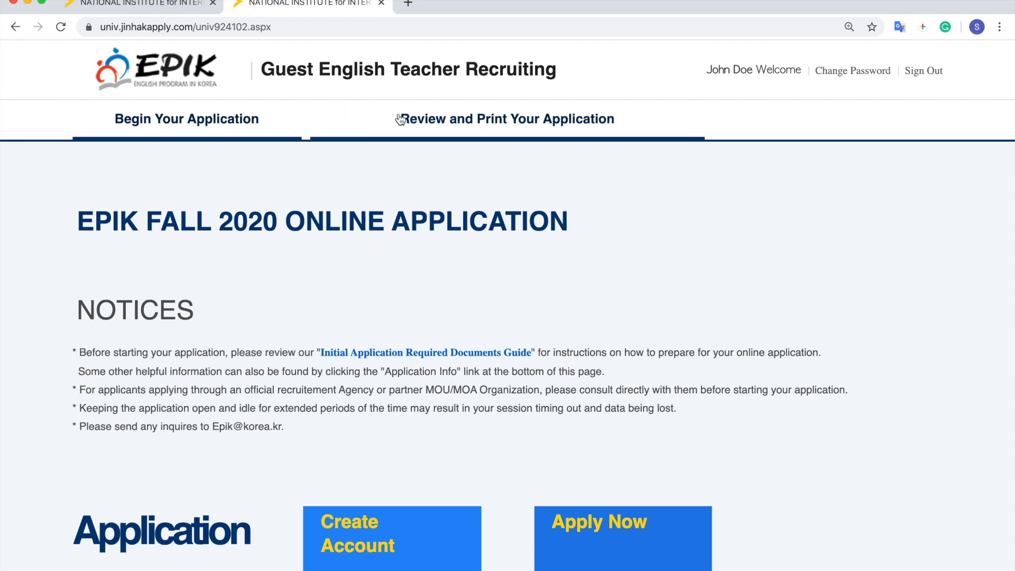
Show the Submitted Application table listing the 2020.04.01 Fall 2020 application
click(506, 118)
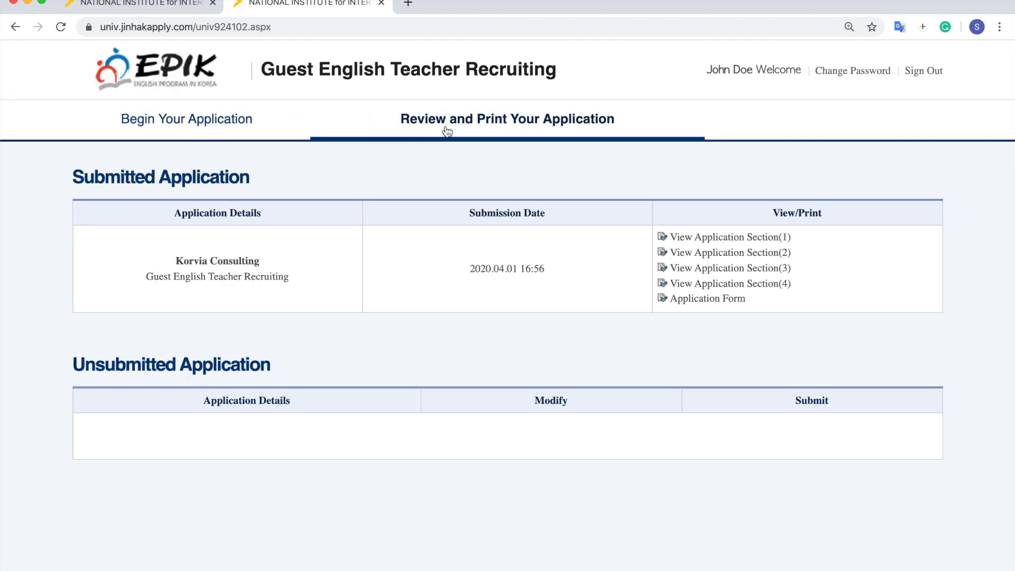
mouse_move(416, 309)
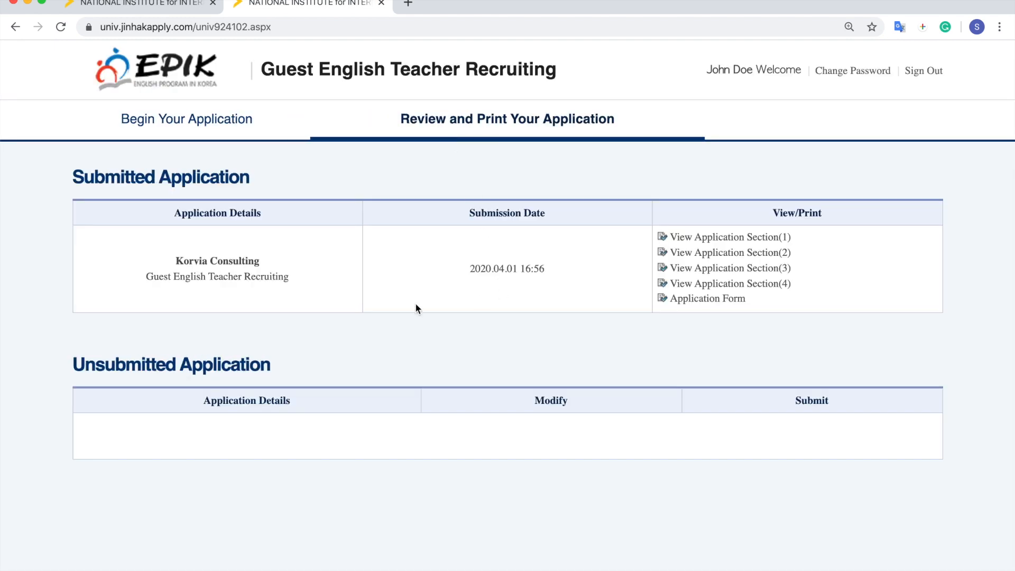
mouse_move(479, 218)
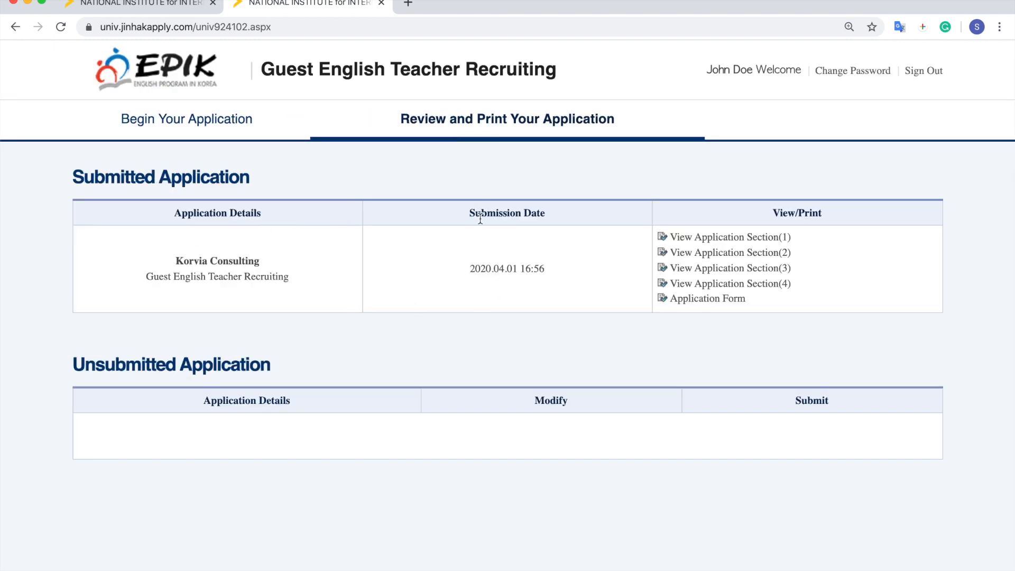
mouse_move(783, 226)
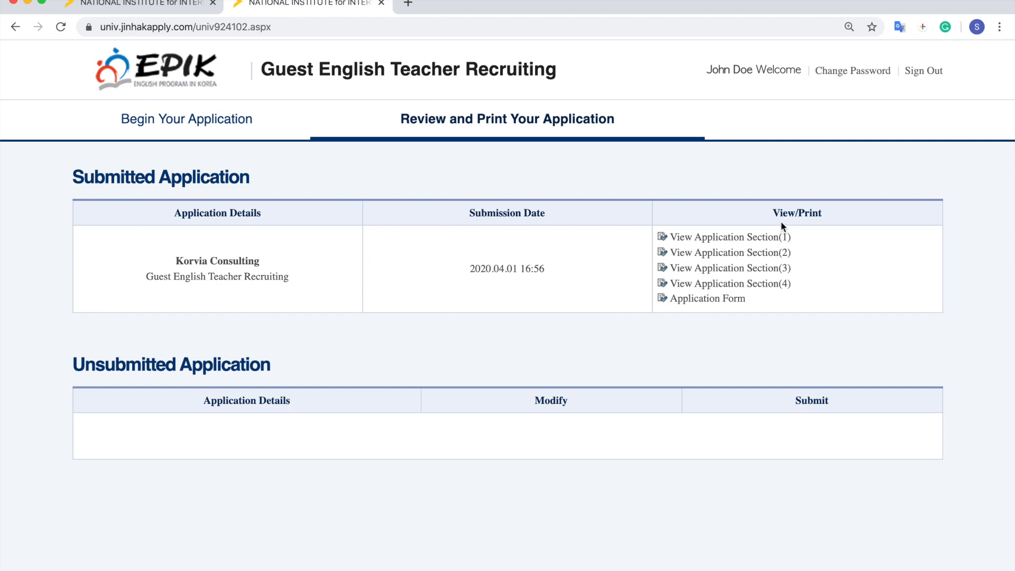
mouse_move(833, 187)
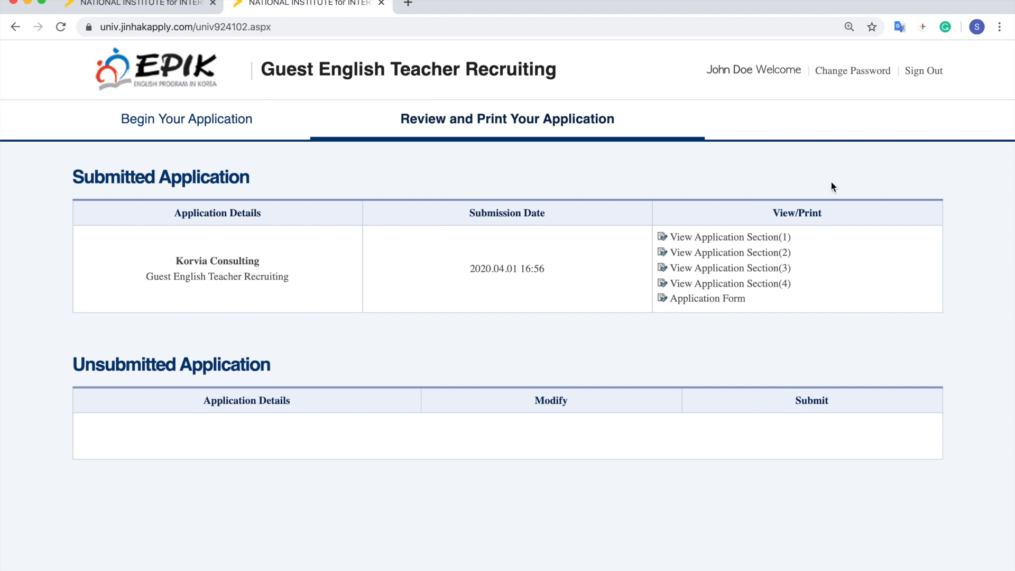
mouse_move(731, 252)
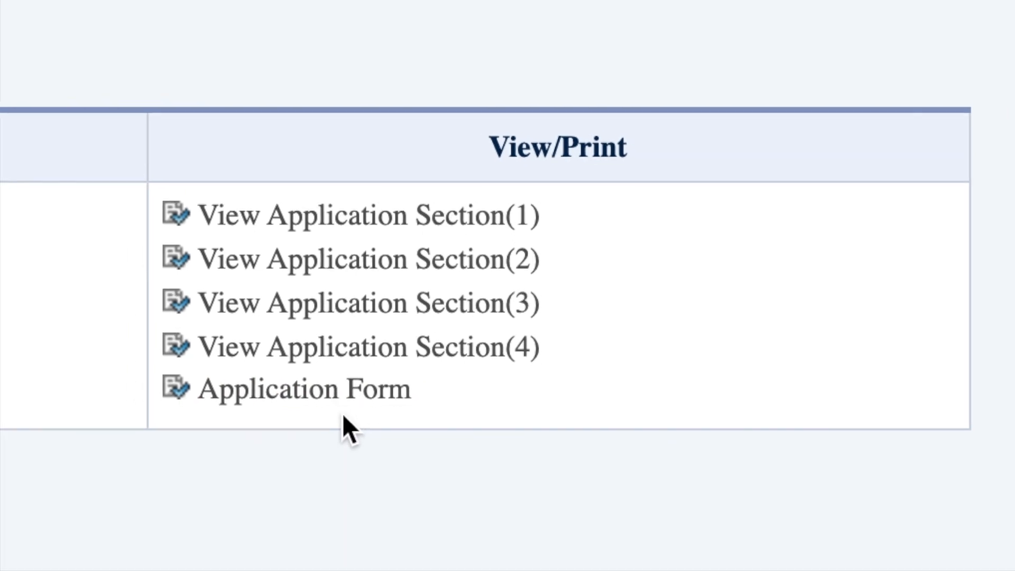
Open the 10-page Application Form and scroll through pages 1 and 2
click(305, 389)
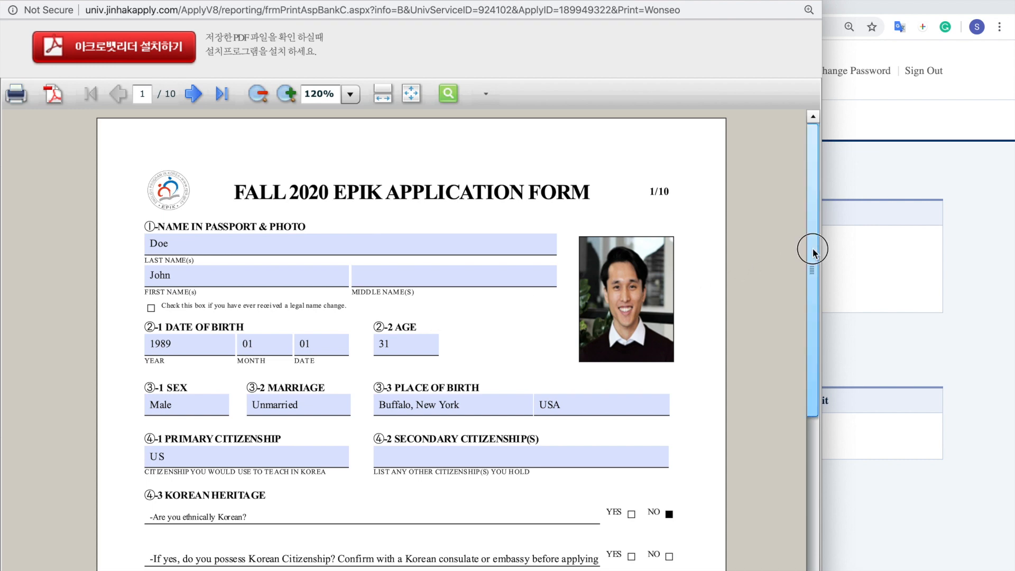
scroll(down, 3)
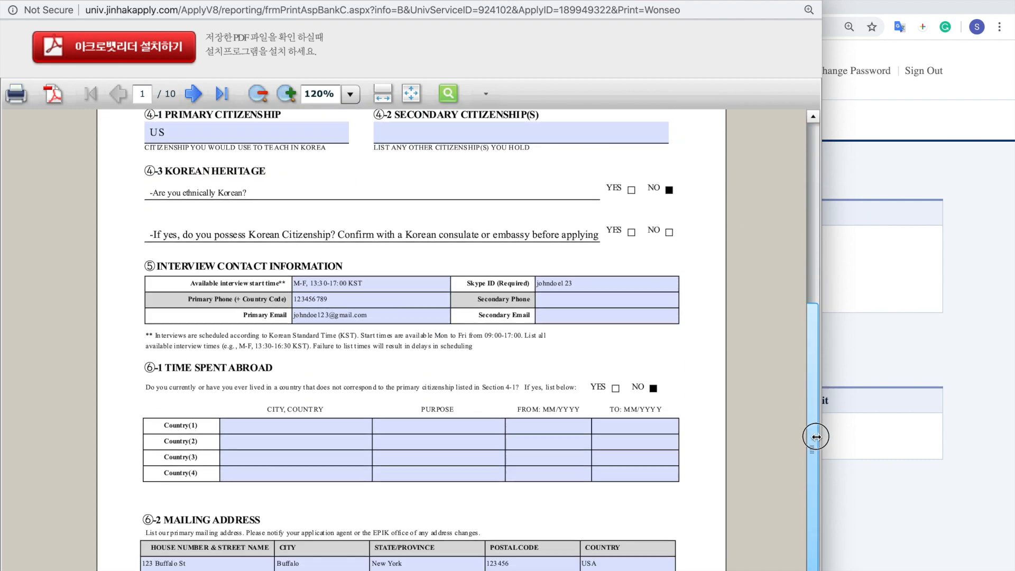
scroll(up, 3)
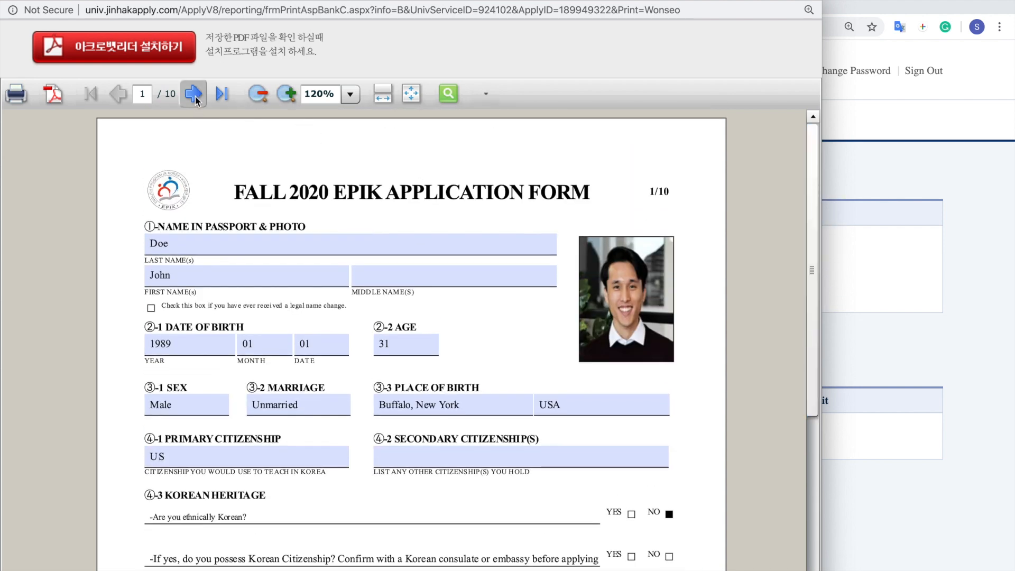
click(192, 94)
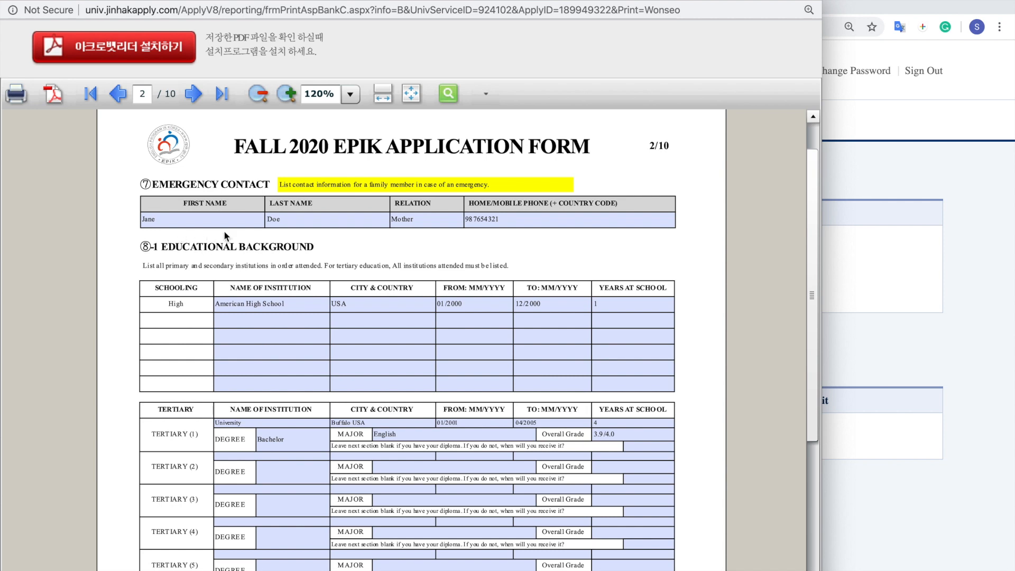
mouse_move(320, 397)
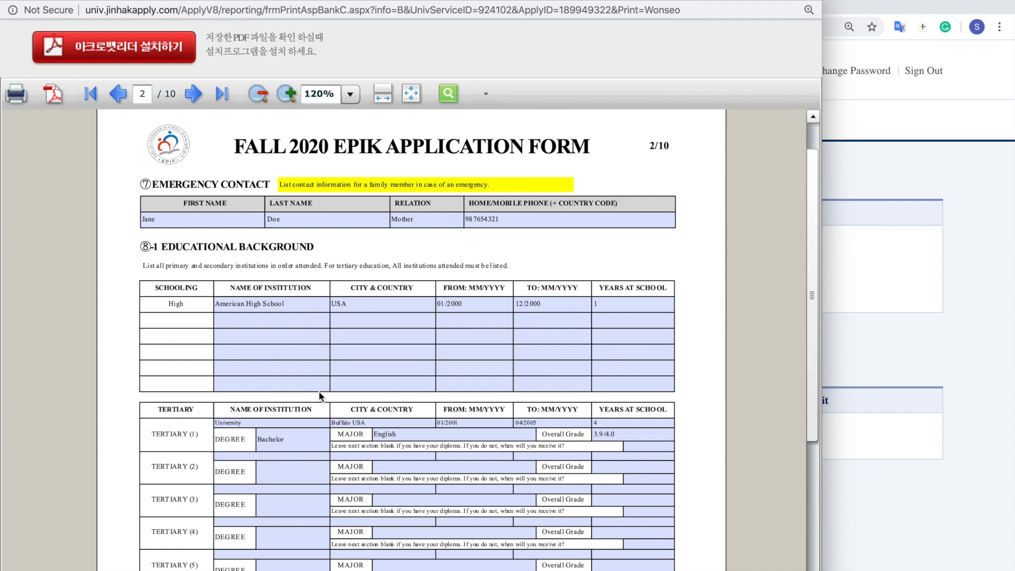
scroll(down, 3)
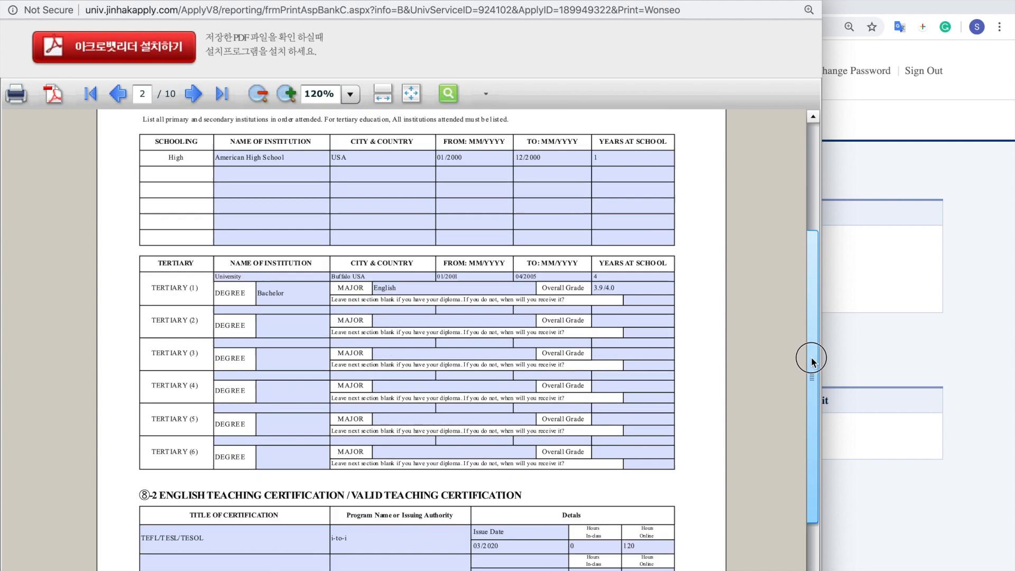
scroll(down, 3)
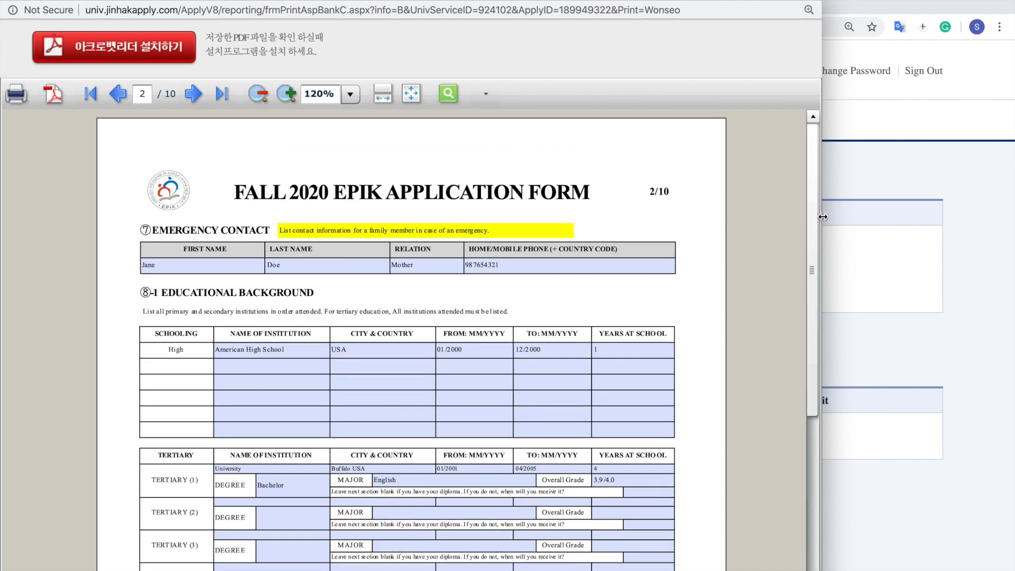
Advance through pages 3–5 and scroll down to the checked declarations and typed signature
click(192, 94)
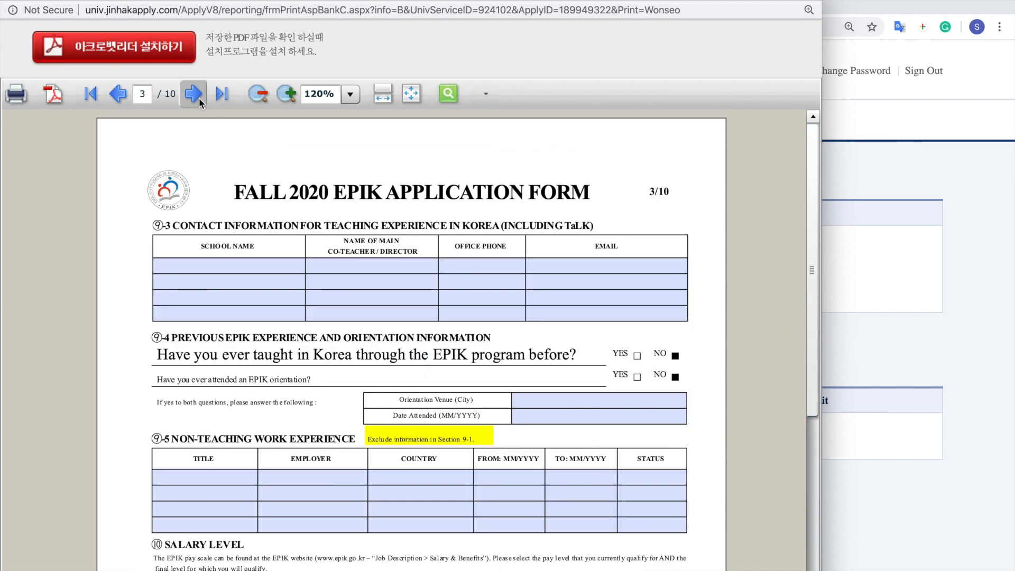
click(193, 93)
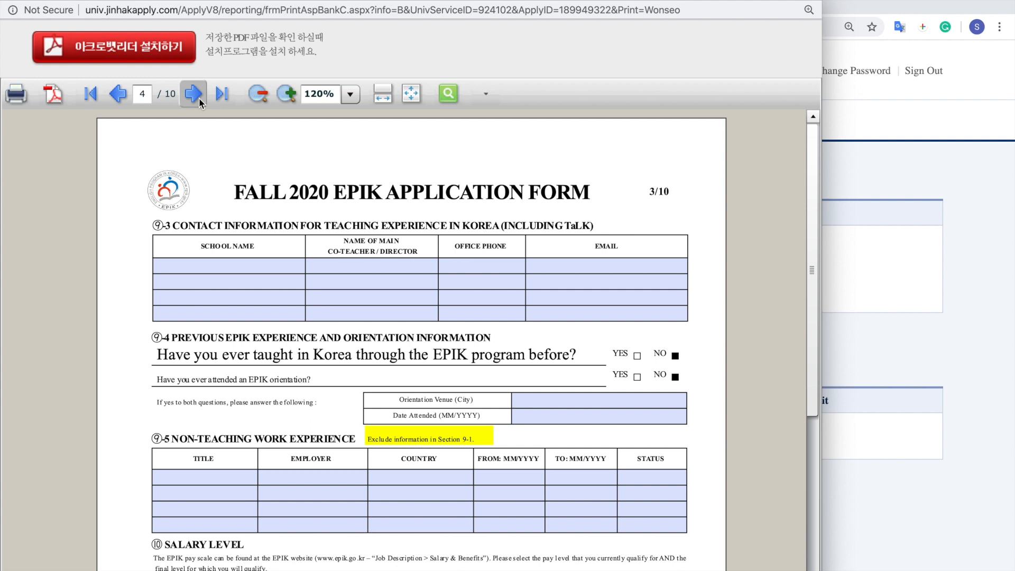
click(193, 93)
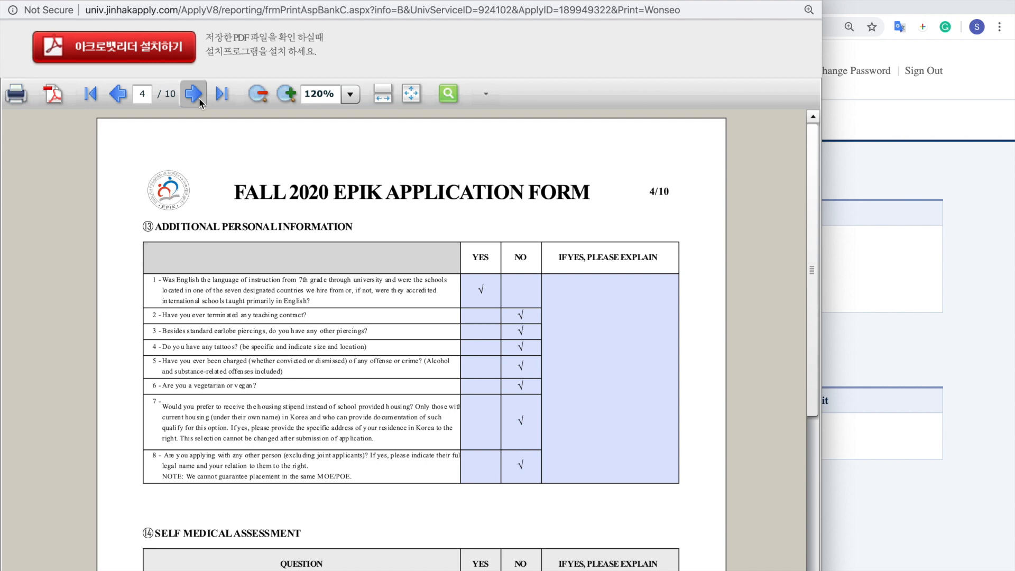
click(191, 93)
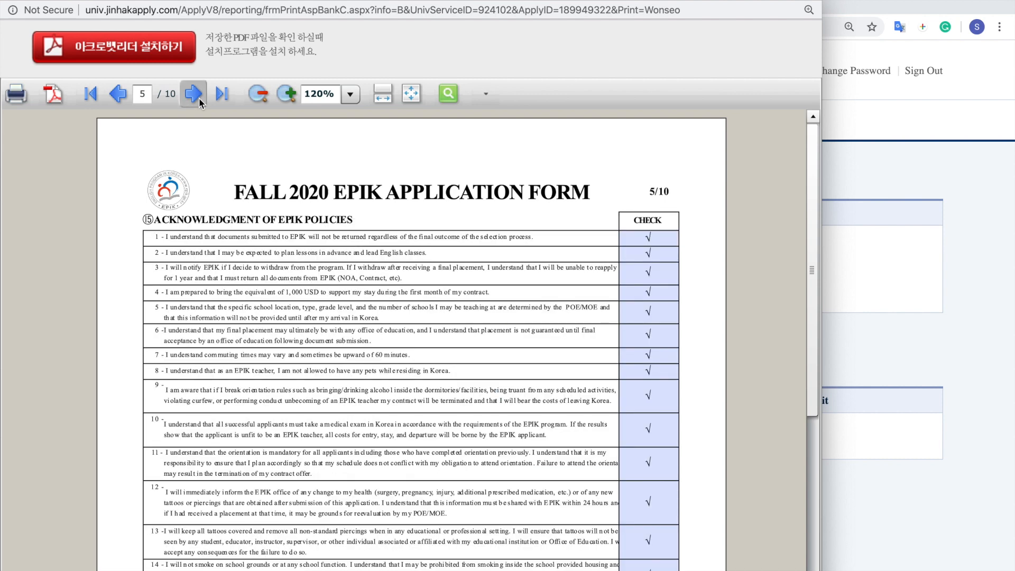
mouse_move(666, 205)
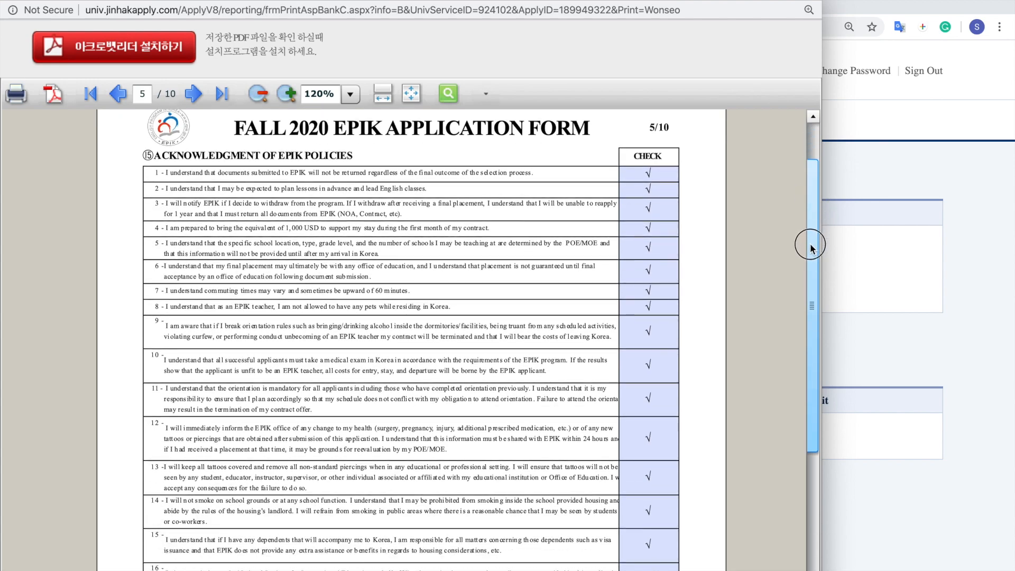
scroll(down, 3)
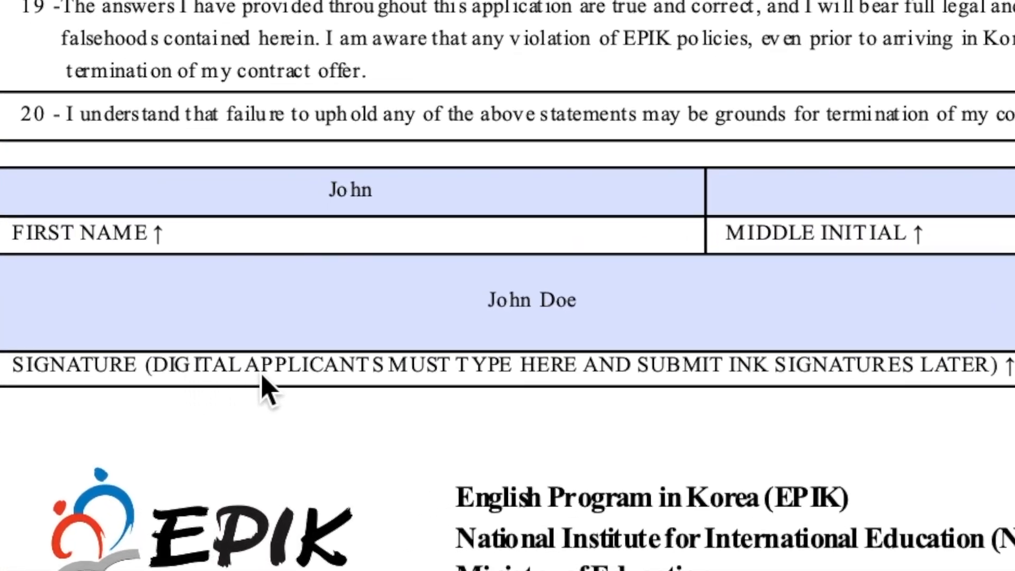
mouse_move(822, 382)
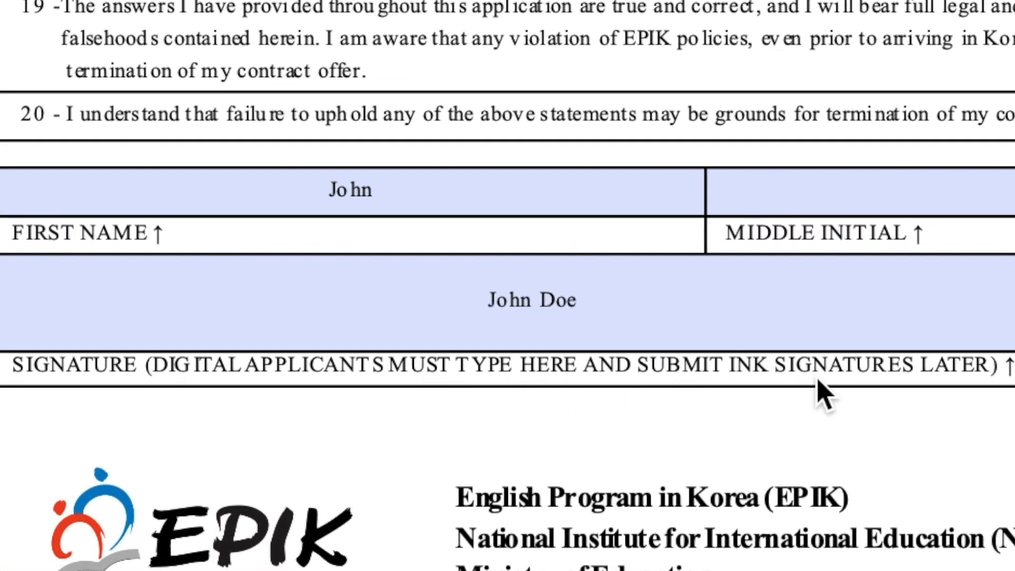
mouse_move(499, 330)
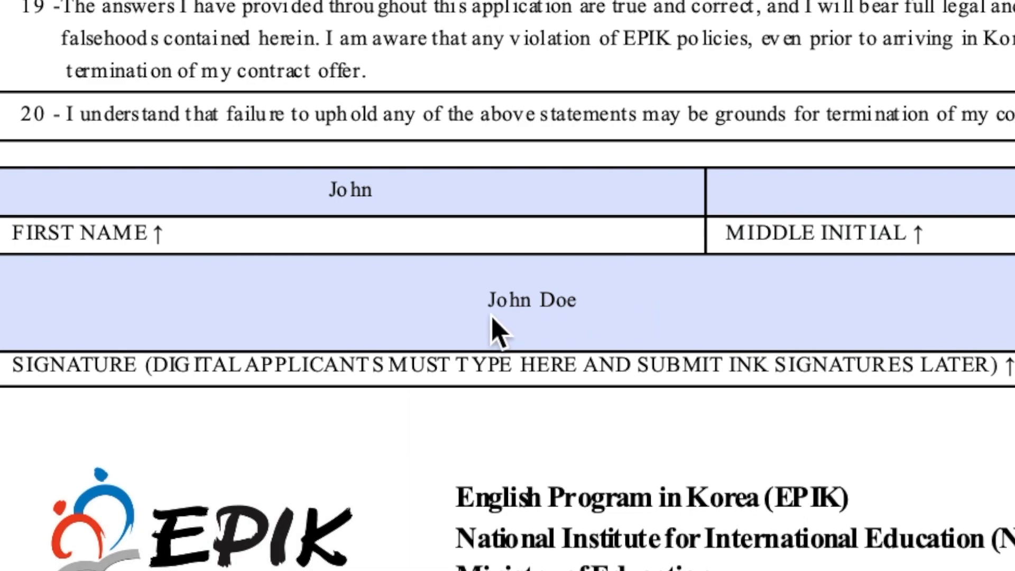
mouse_move(702, 301)
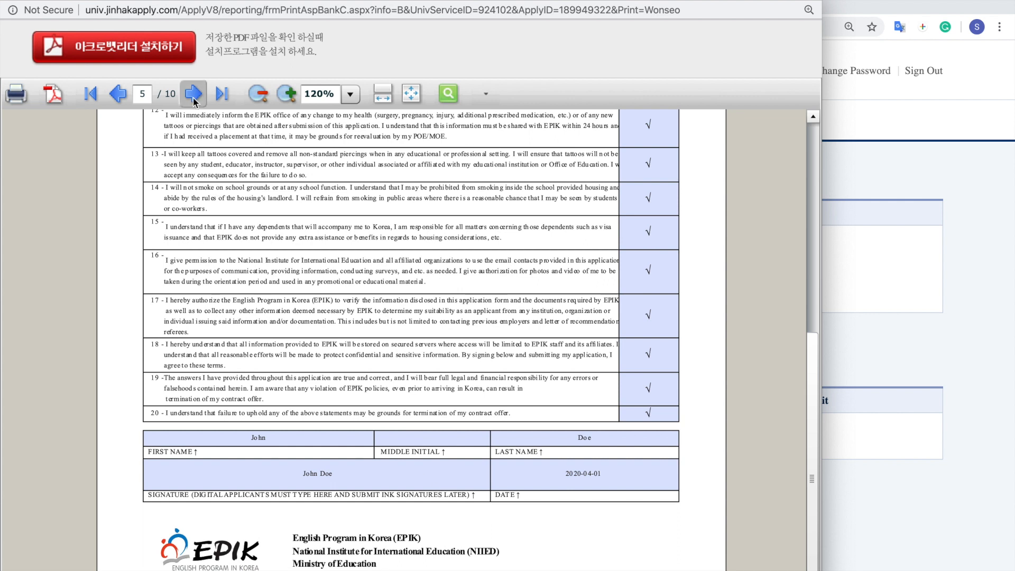
Advance from page 6 to page 10, through the essays and lesson plan
click(192, 93)
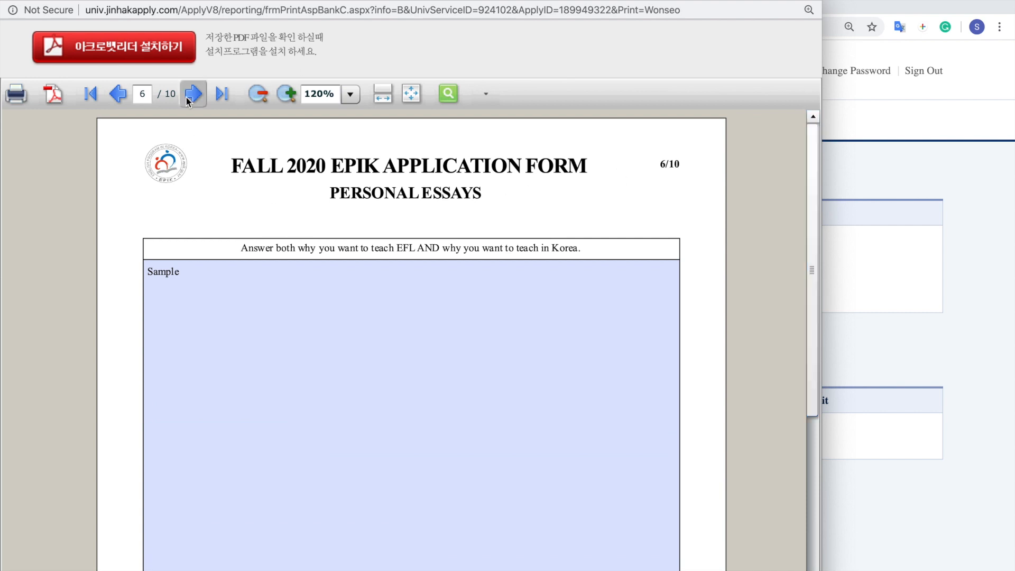
click(192, 93)
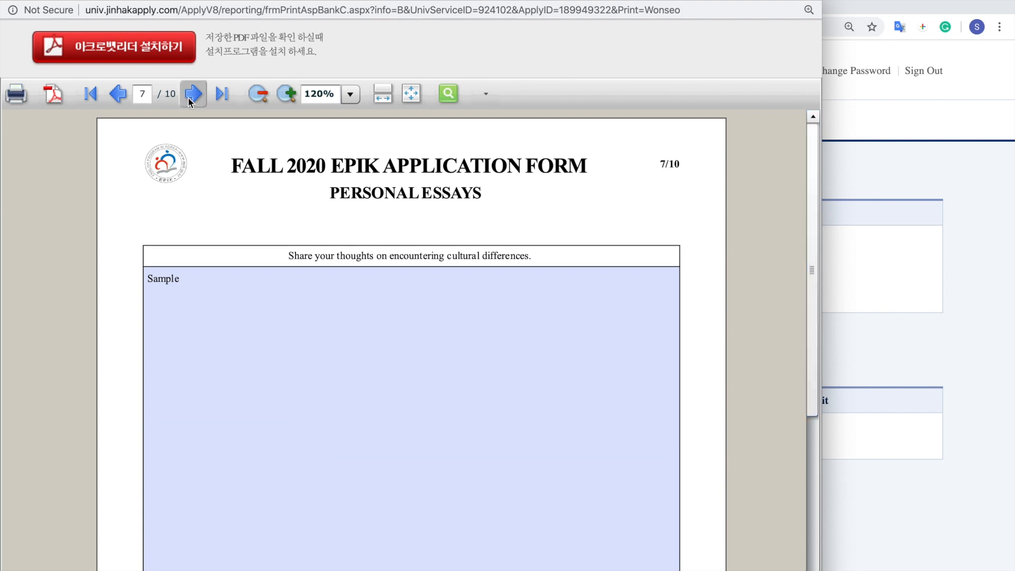
click(193, 94)
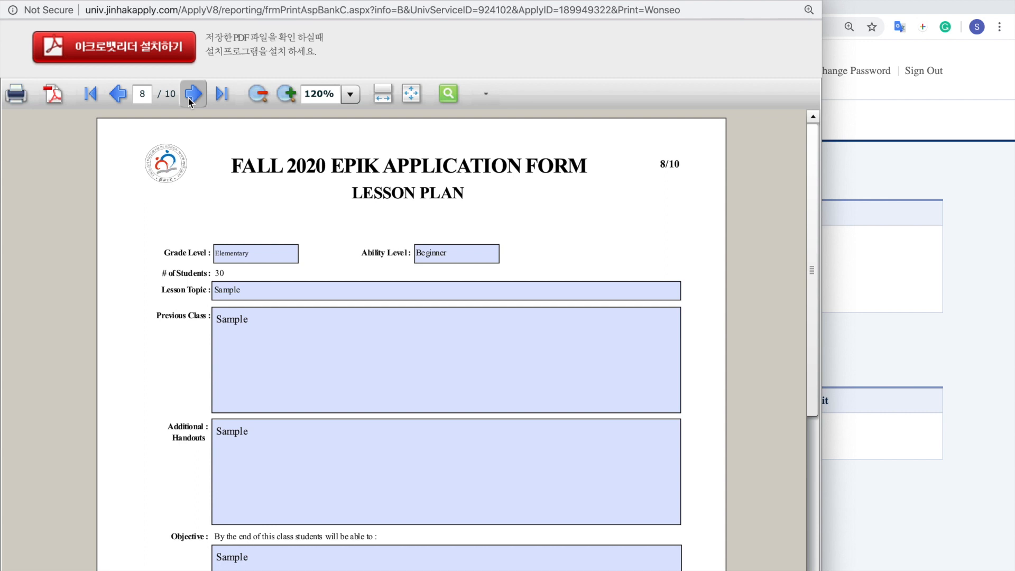
click(193, 93)
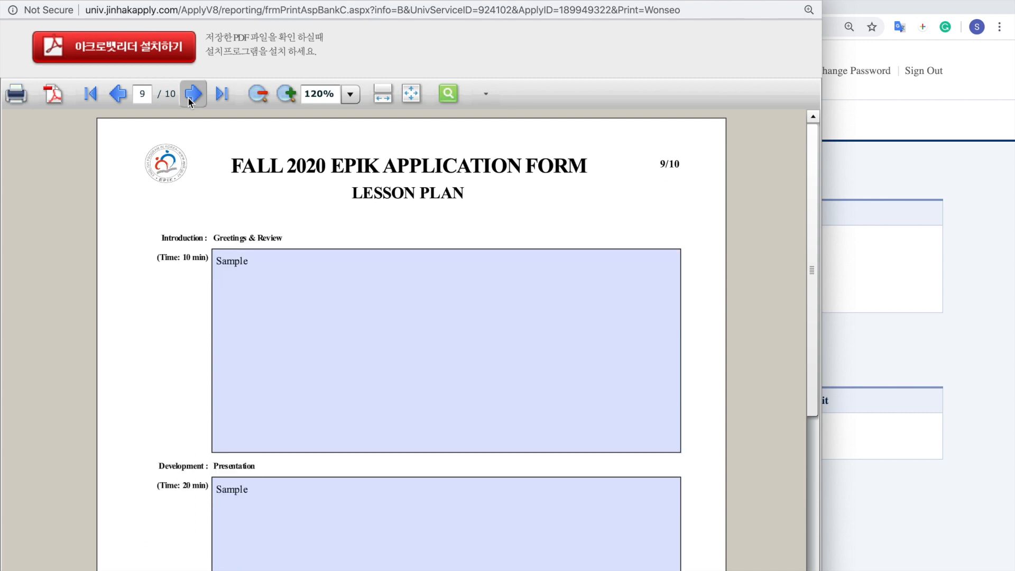
click(193, 94)
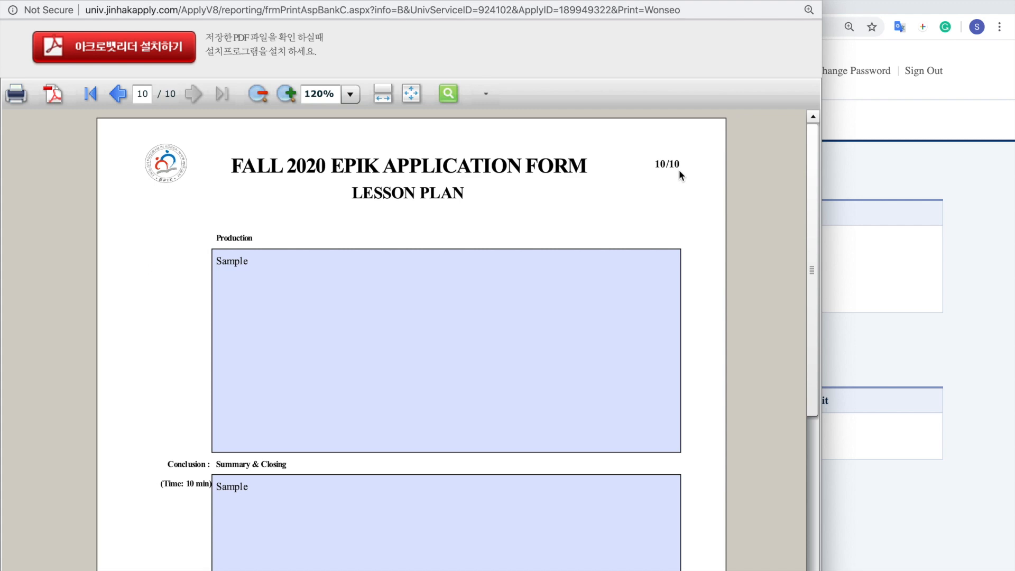
mouse_move(528, 221)
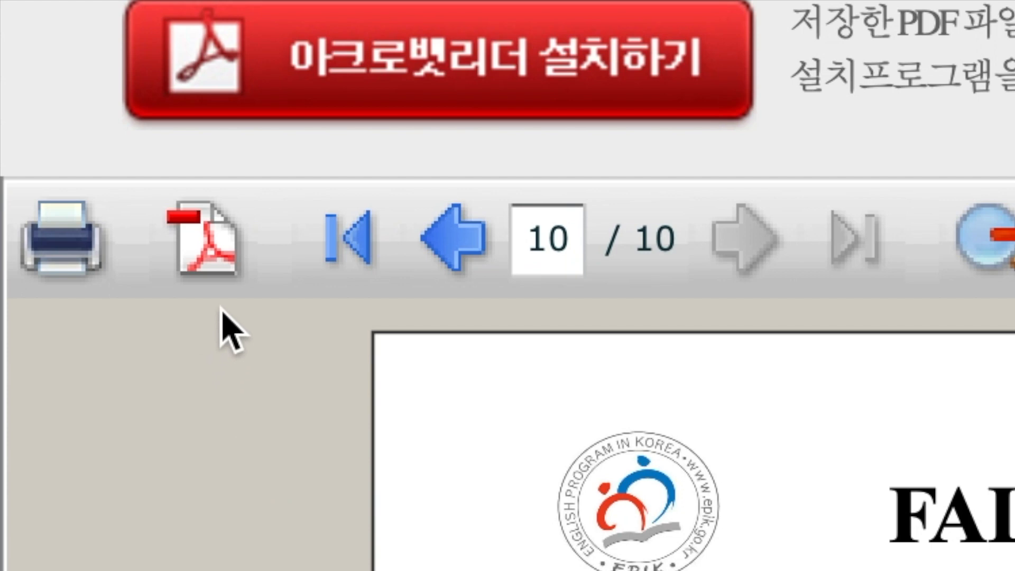
mouse_move(204, 240)
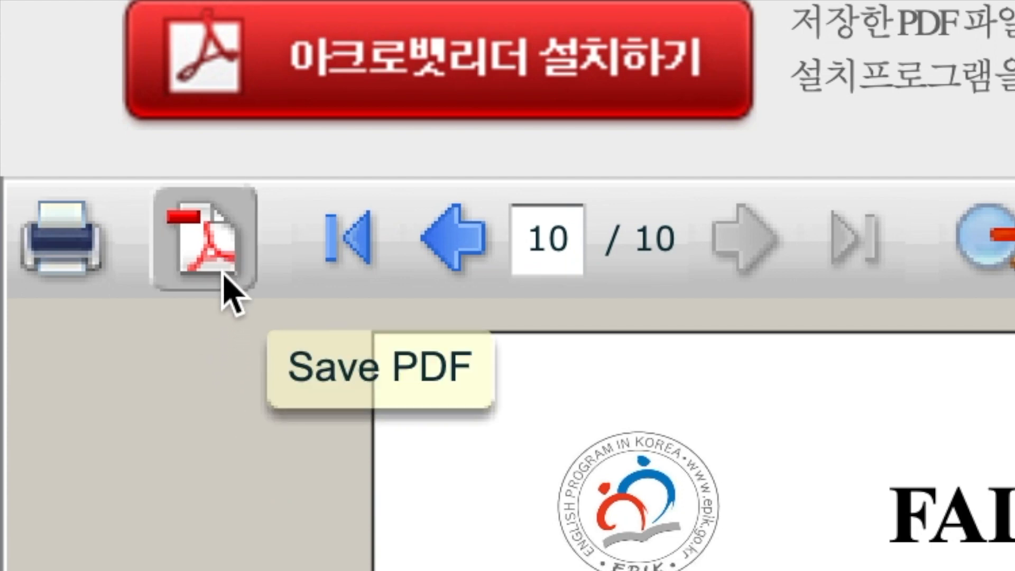
mouse_move(246, 495)
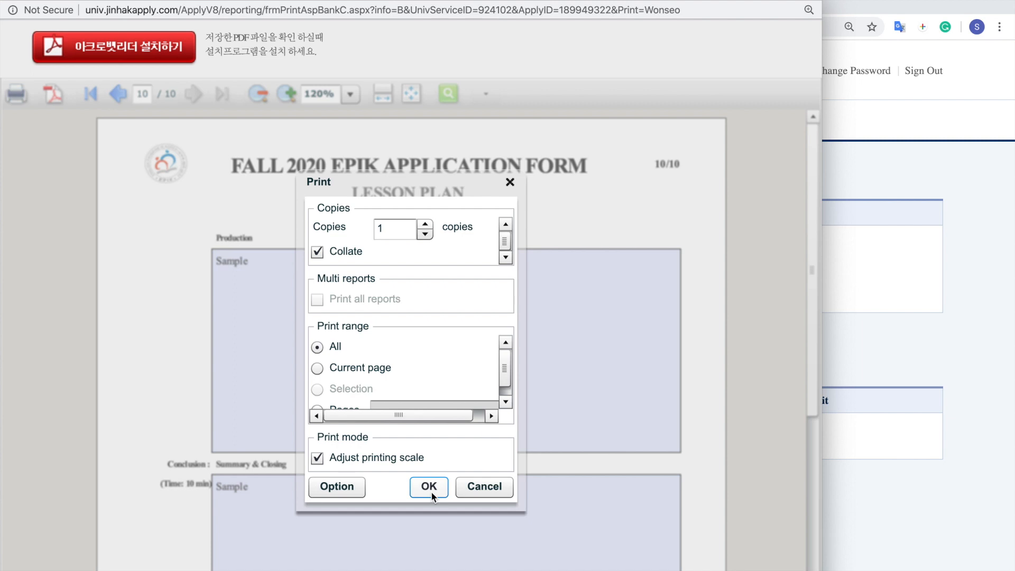
Confirm printing all 10 pages and keep Save as PDF as the destination
click(429, 486)
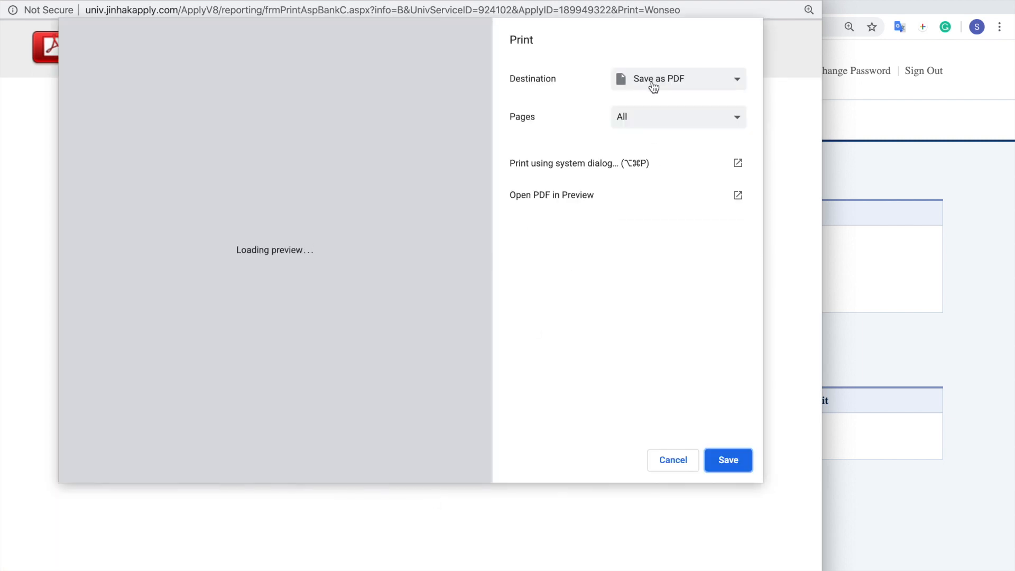
click(677, 78)
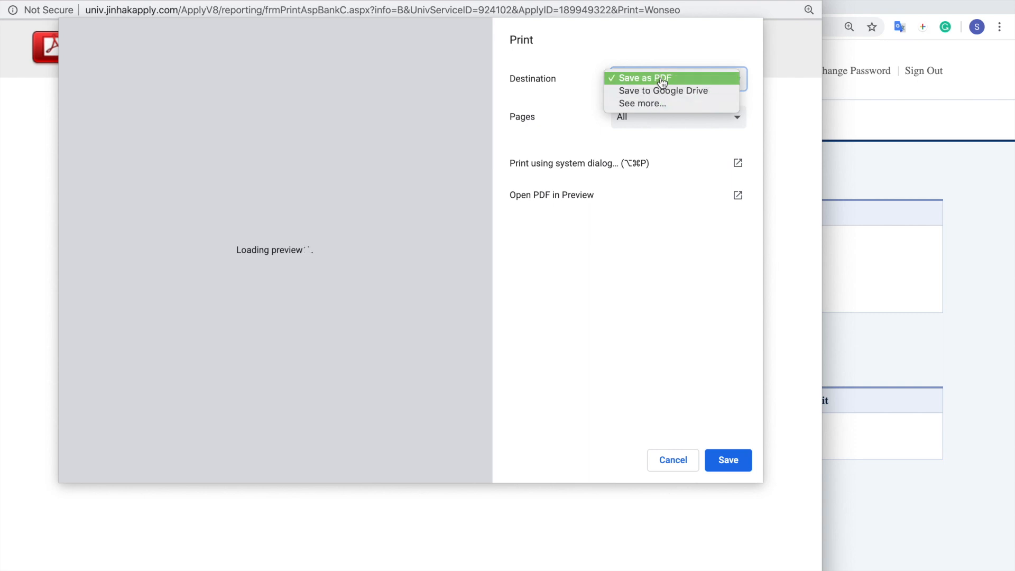
click(647, 77)
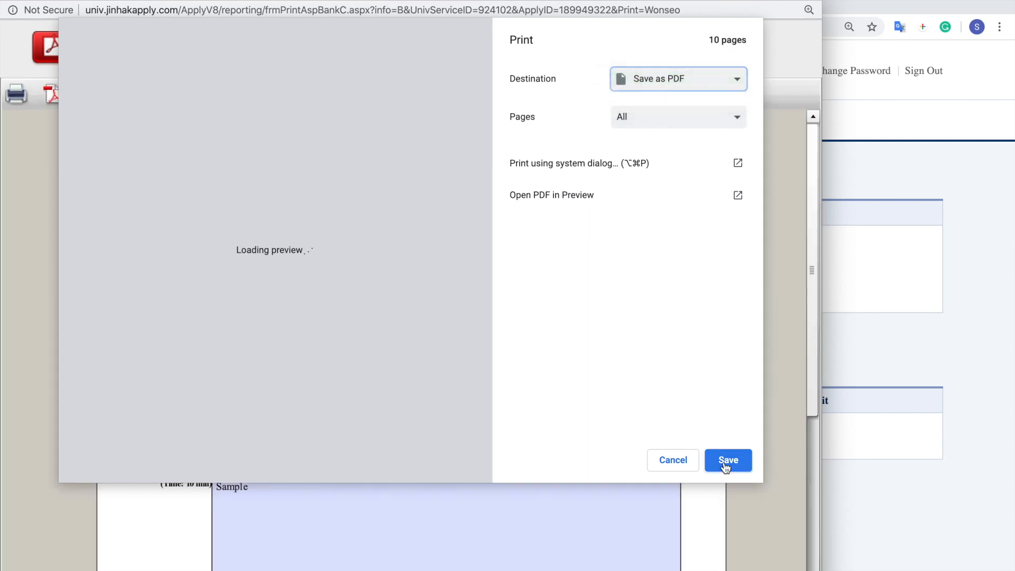
Save the PDF to Downloads as 'John Doe EPIK 2020 Fall Application'
click(727, 460)
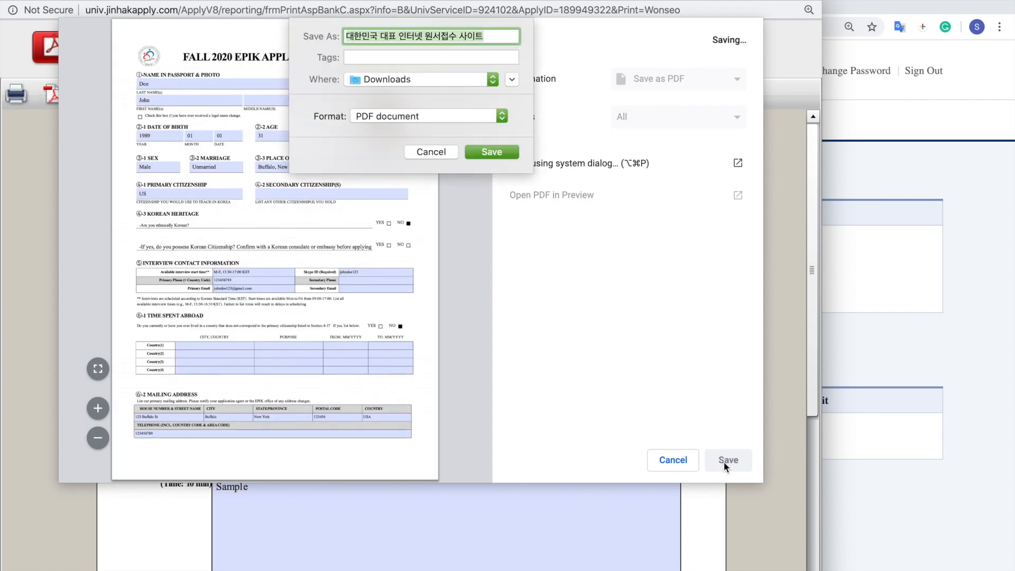
mouse_move(427, 52)
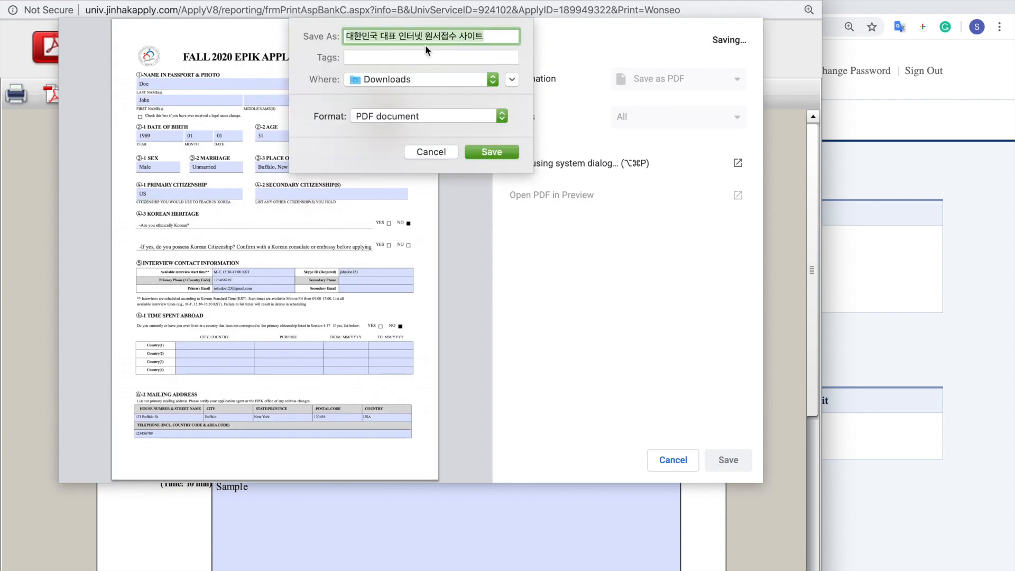
text(JO)
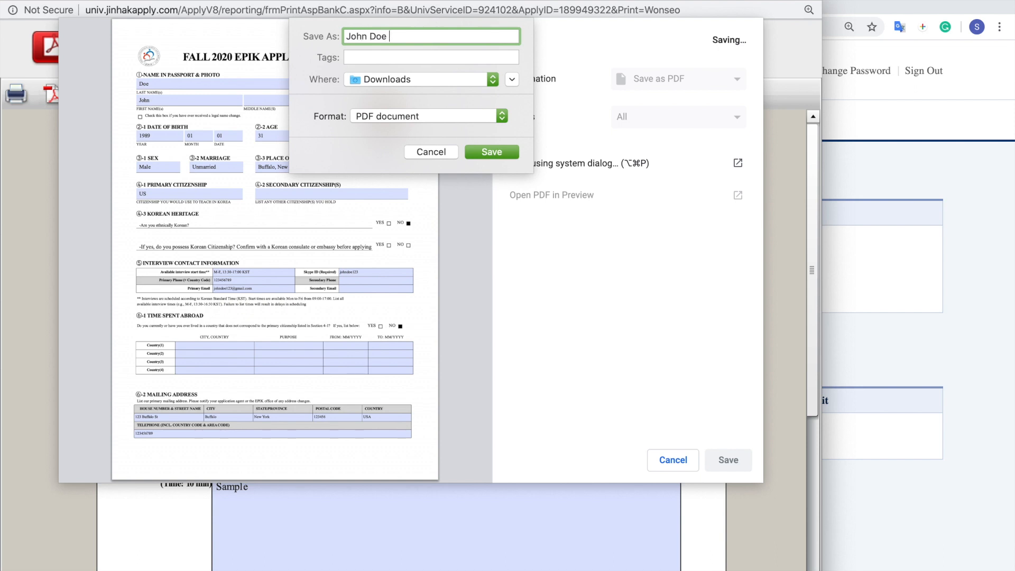
text(EPIK 2)
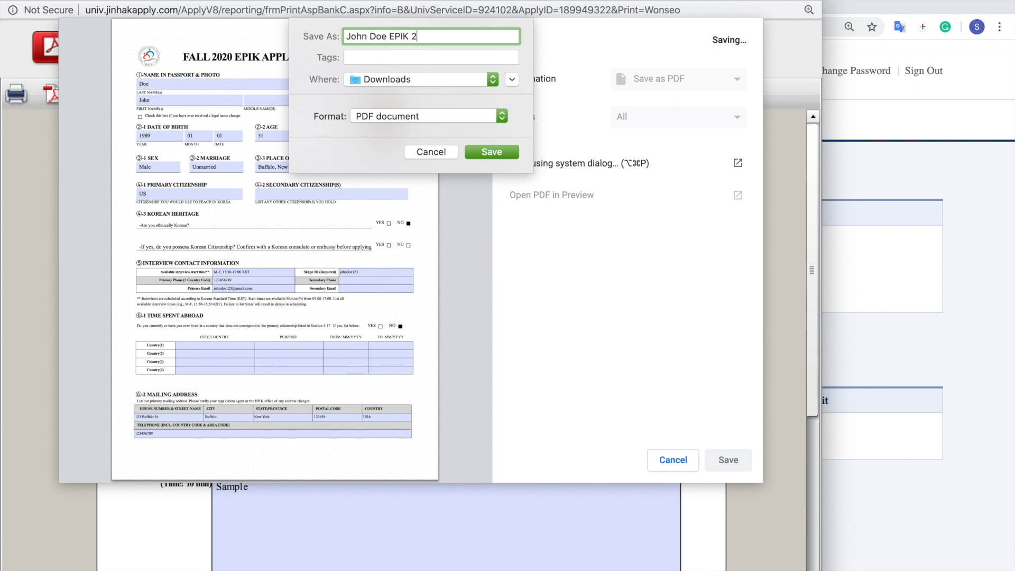
text(020 Fall A)
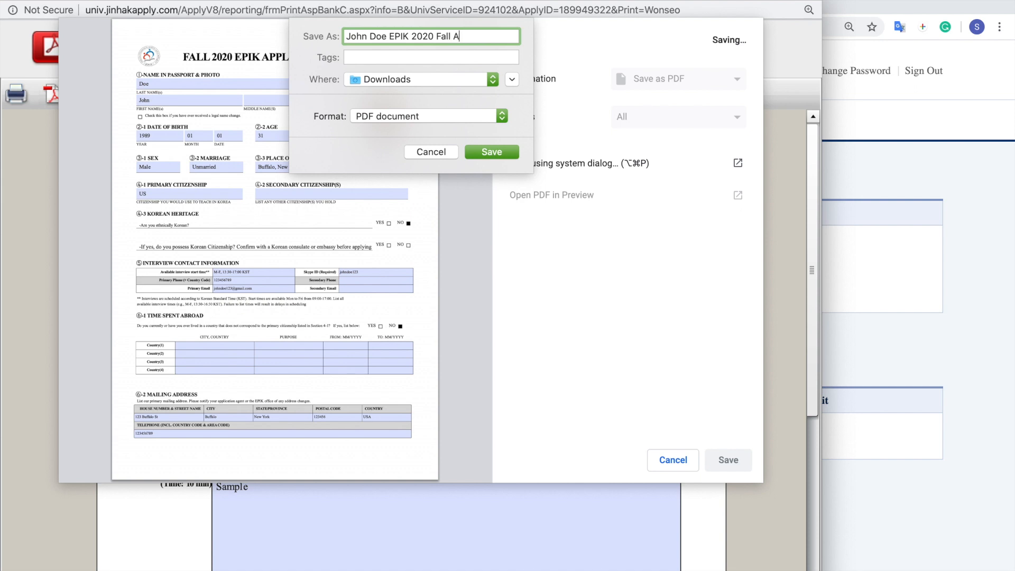
text(pplication)
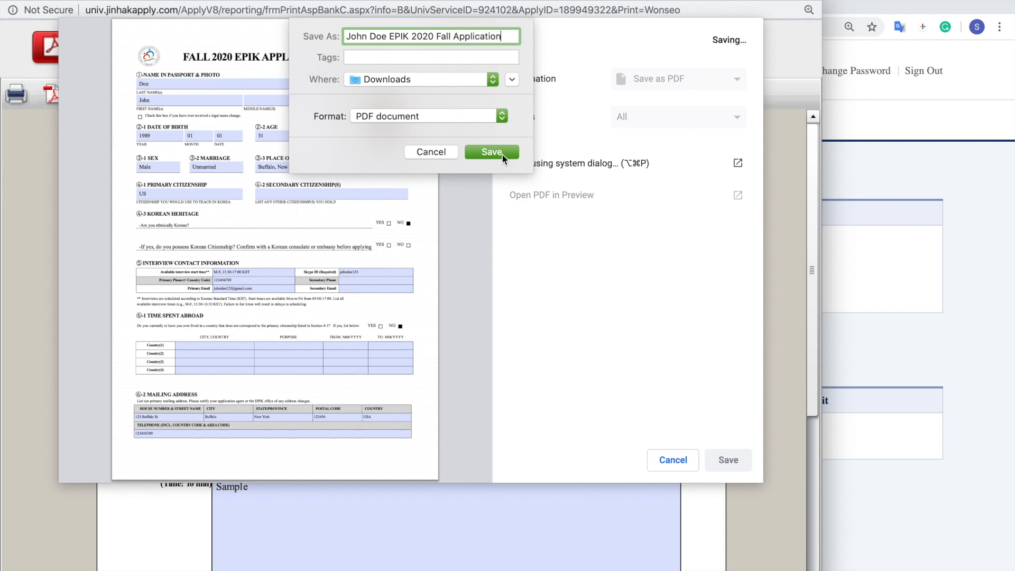
click(490, 152)
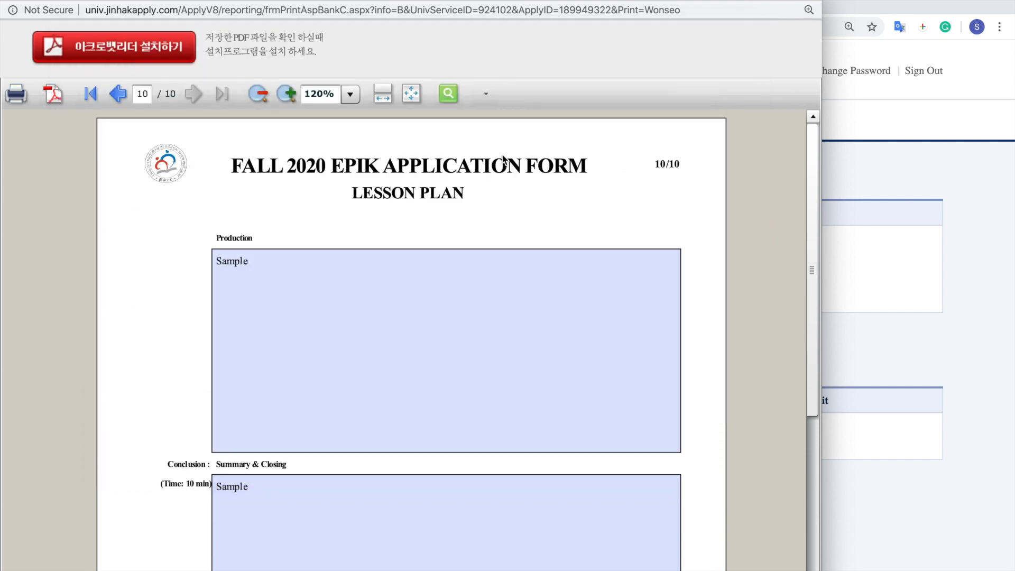
mouse_move(534, 152)
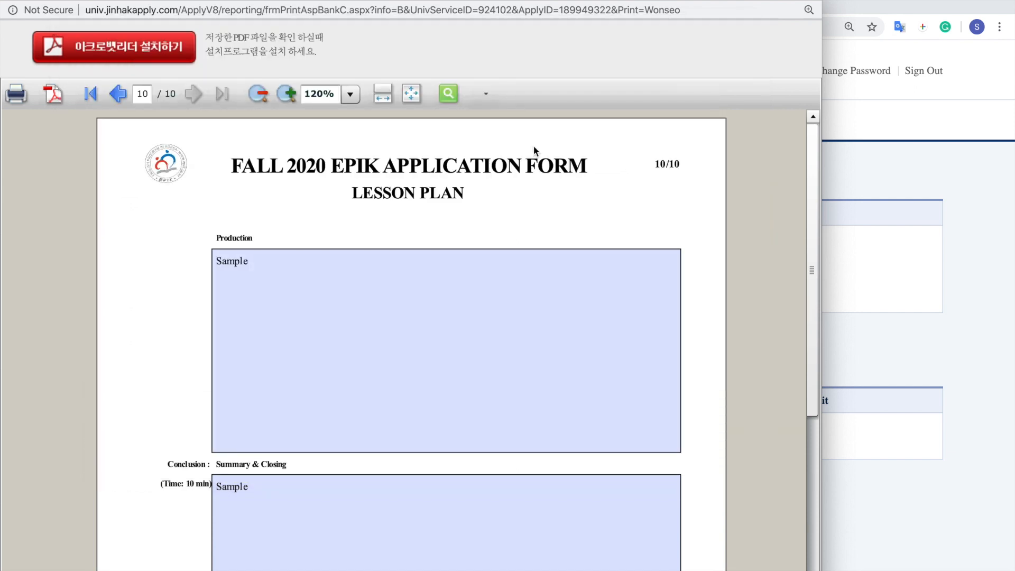
mouse_move(725, 246)
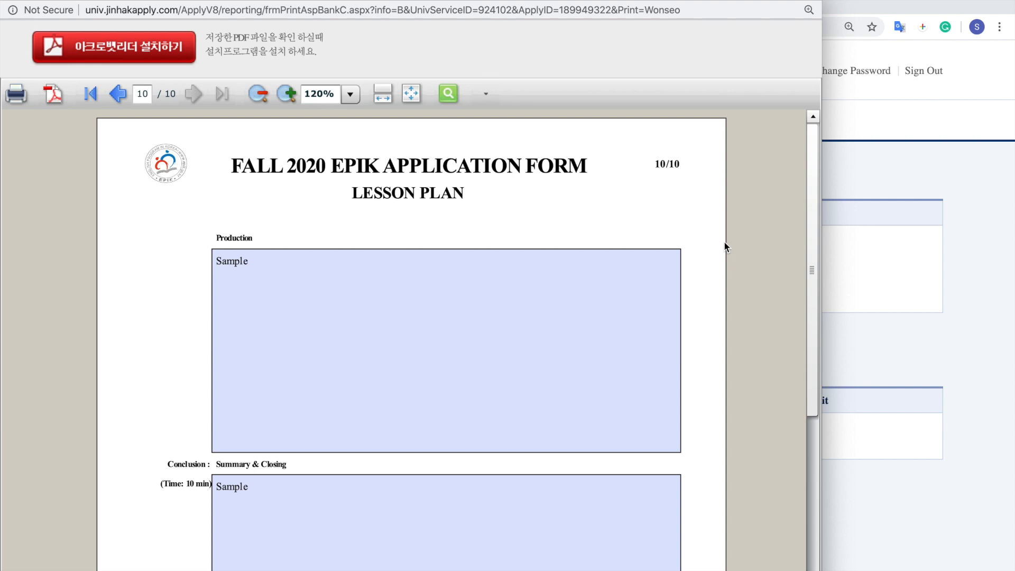